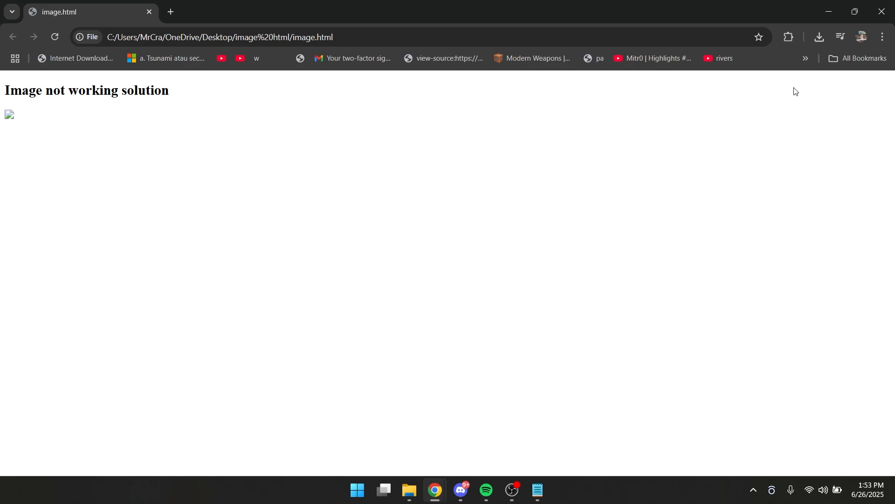
{"action": "mouse_move", "coordinate": [10, 116]}
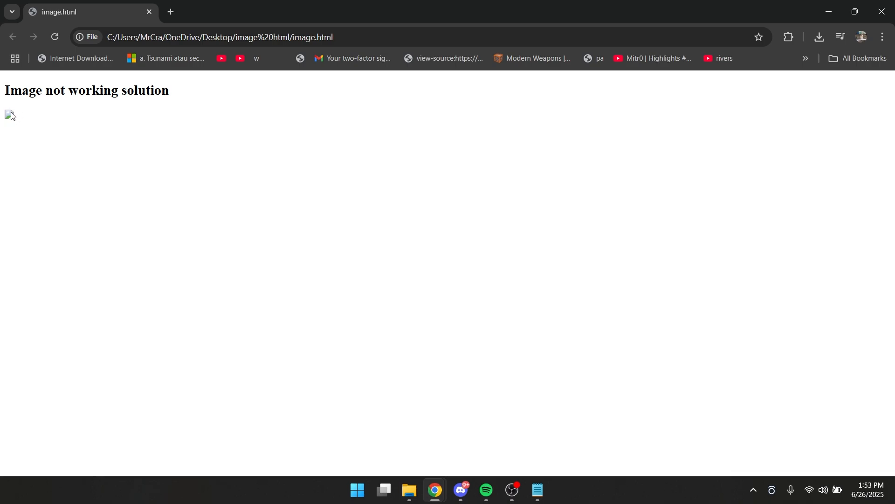
Bring Notepad forward and show the image.html source with its nyan-cat.gif img tag
{"action": "left_click", "coordinate": [535, 495]}
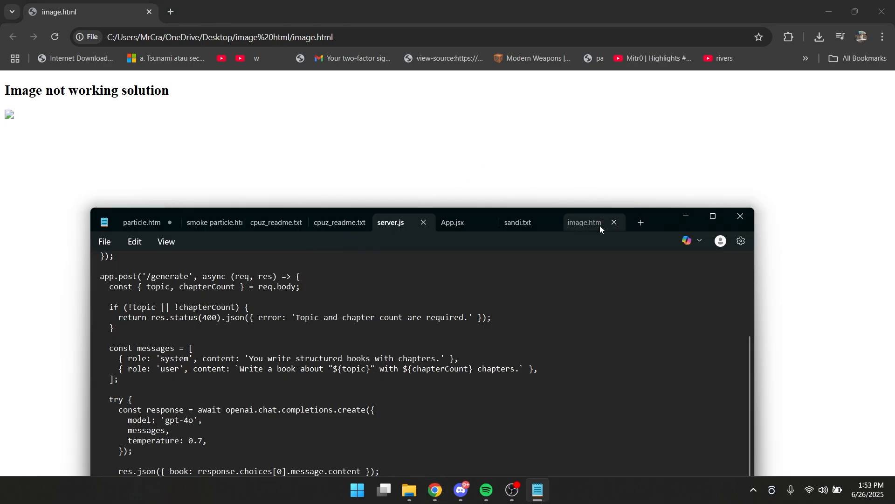
{"action": "left_click", "coordinate": [583, 222]}
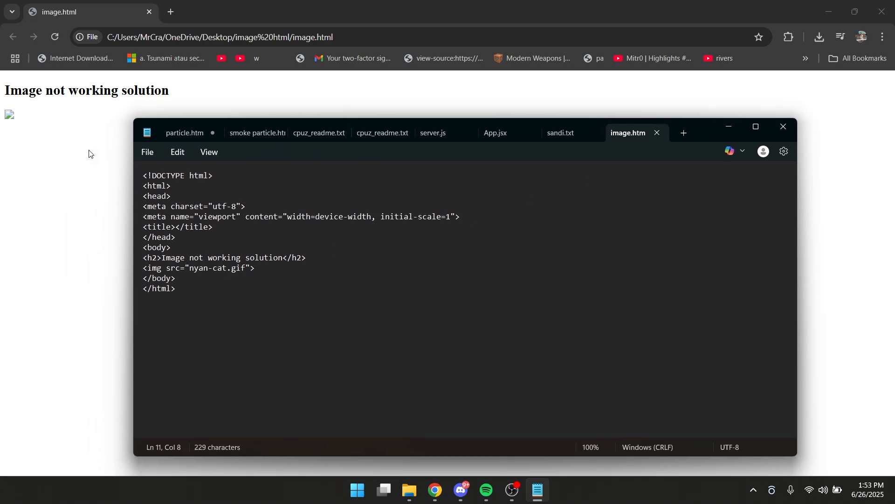
{"action": "mouse_move", "coordinate": [56, 118]}
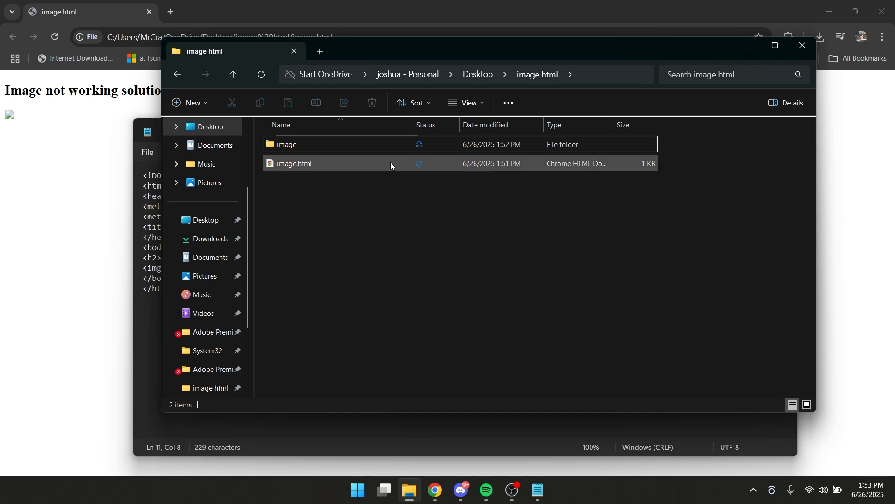
Open the image subfolder and select nyan-cat.gif inside it
{"action": "double_click", "coordinate": [287, 144]}
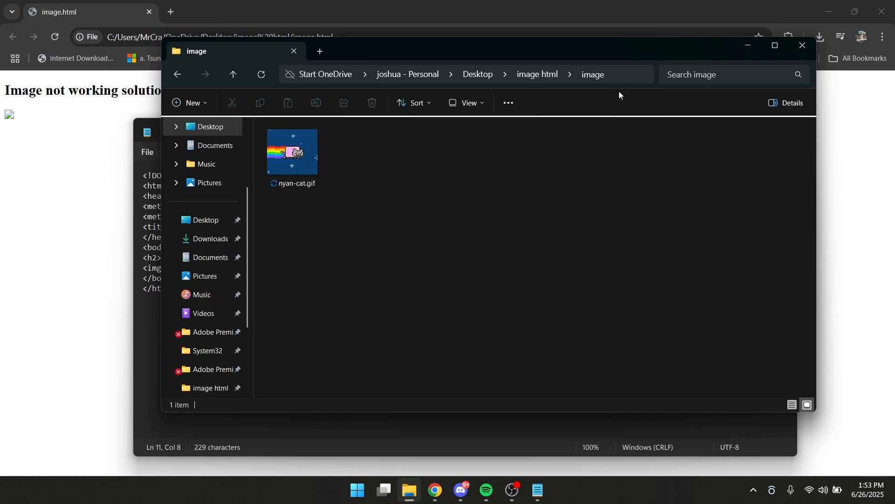
{"action": "left_click", "coordinate": [293, 155]}
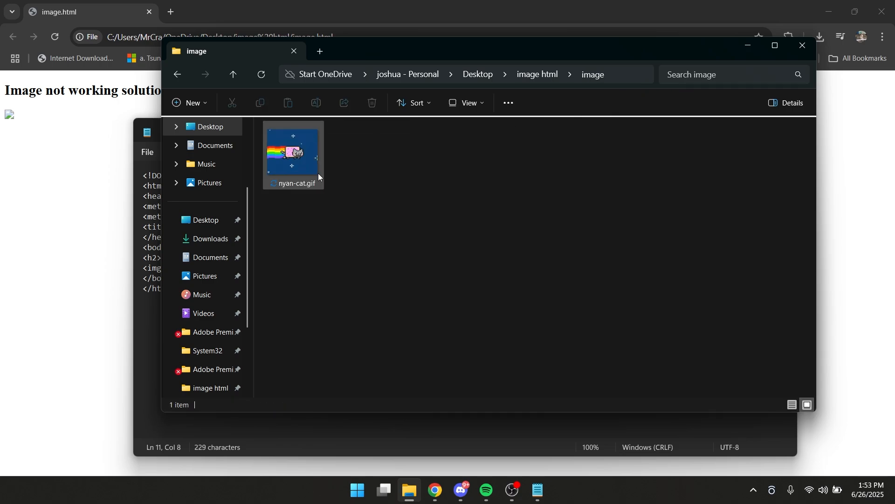
{"action": "mouse_move", "coordinate": [294, 152]}
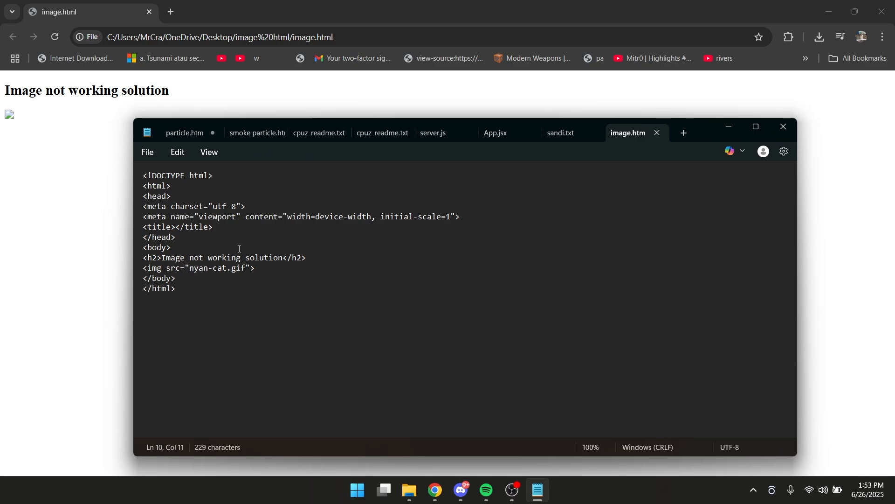
Prefix the img src with 'image/' so it reads image/nyan-cat.gif
{"action": "type", "text": "image/"}
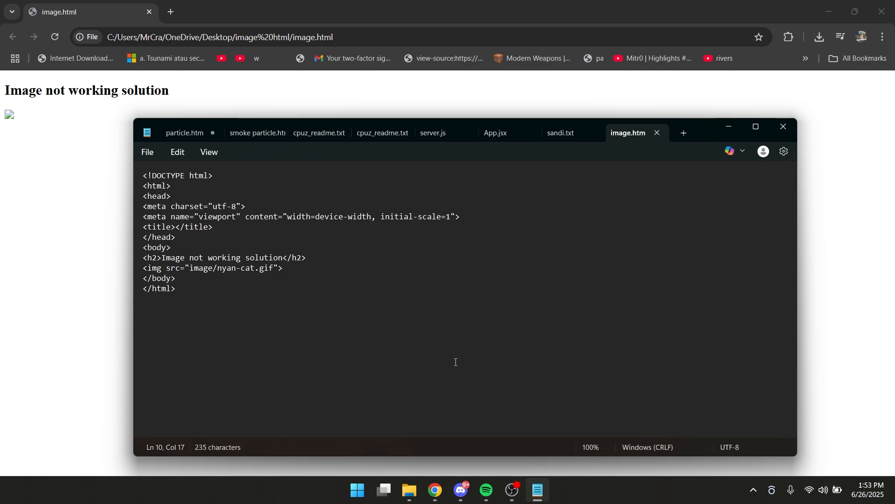
Reload image.html in Chrome to display the animated nyan-cat GIF
{"action": "left_click", "coordinate": [55, 37]}
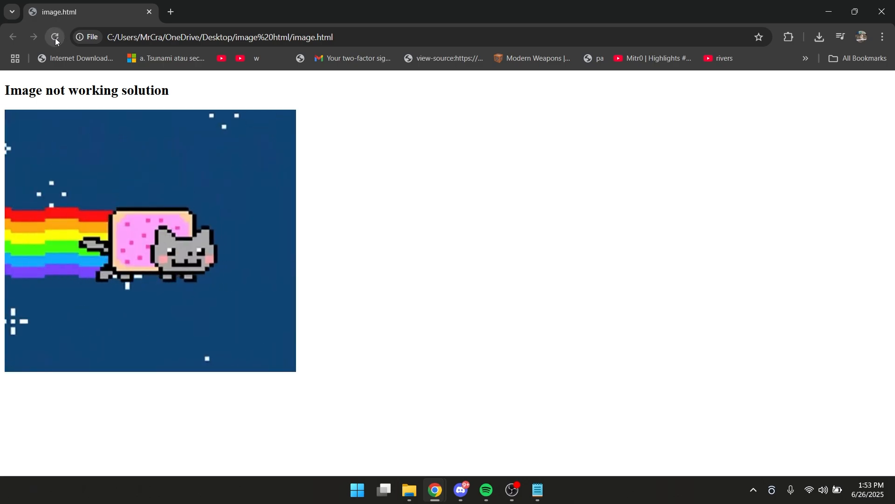
{"action": "left_click", "coordinate": [55, 38]}
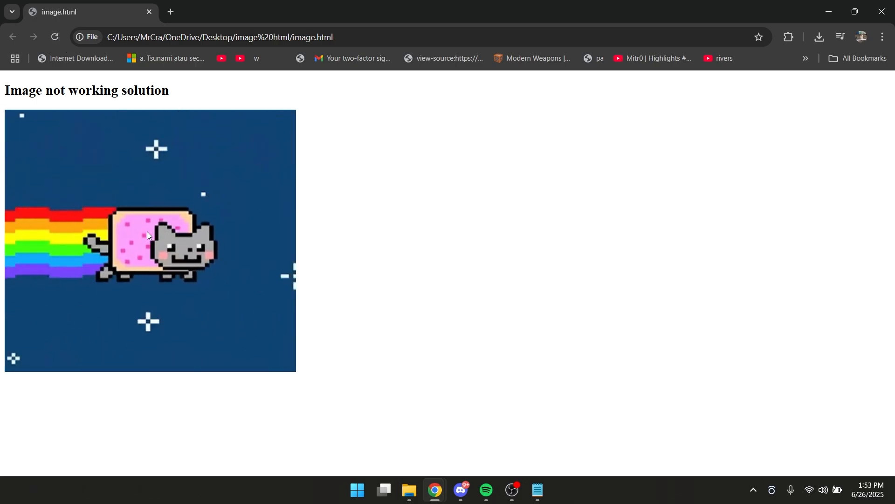